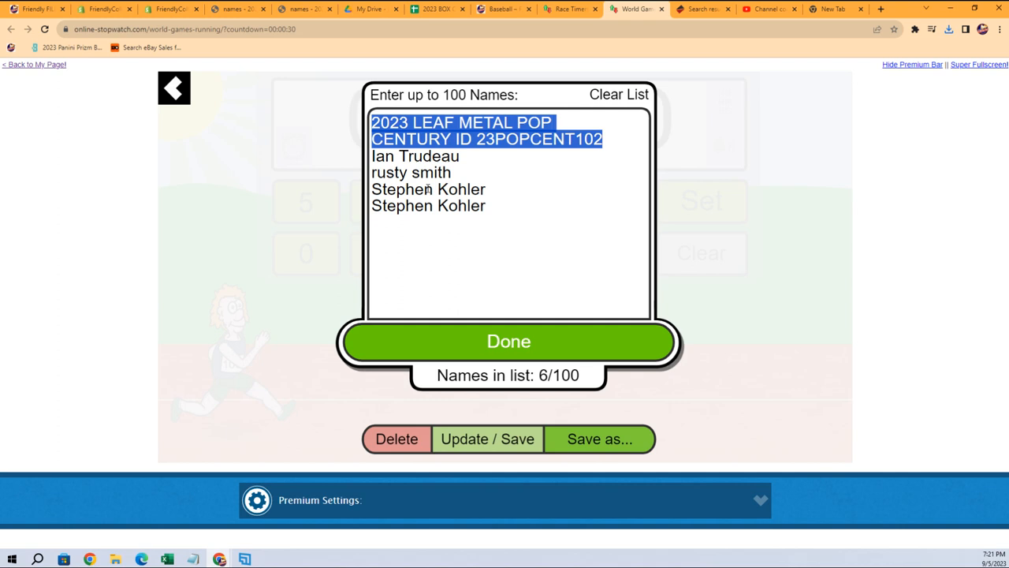
Delete the pasted product title line so only the six entrant names remain
key("Delete")
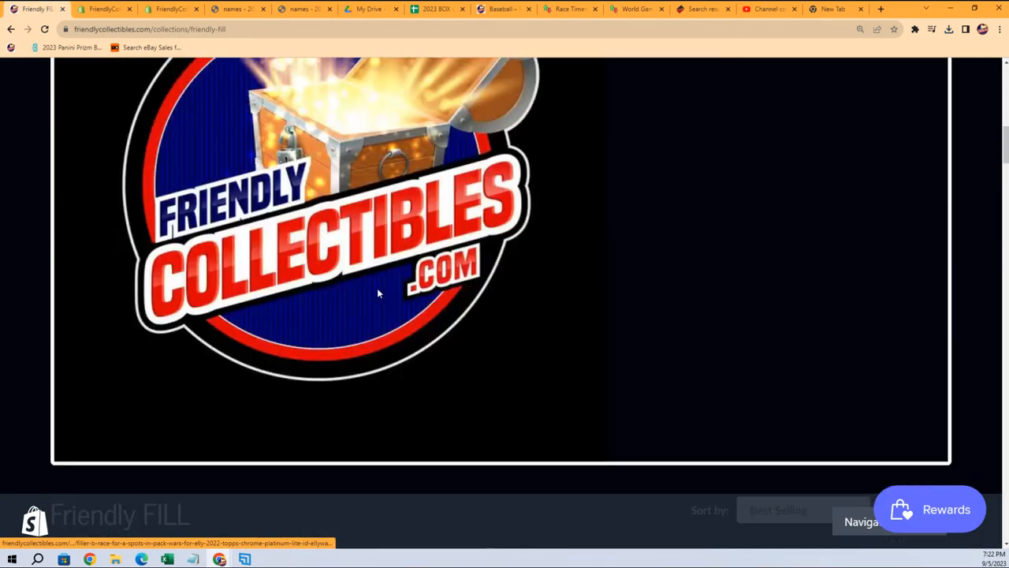
Browse the Friendly Collectibles Non-Sport breaks listing for the product title
scroll("up", 3)
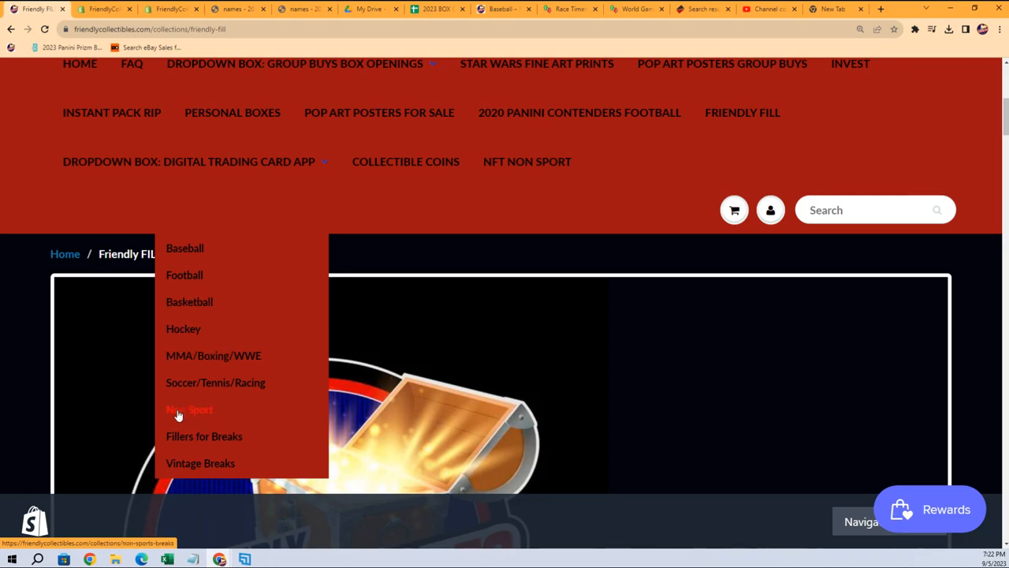
left_click(189, 410)
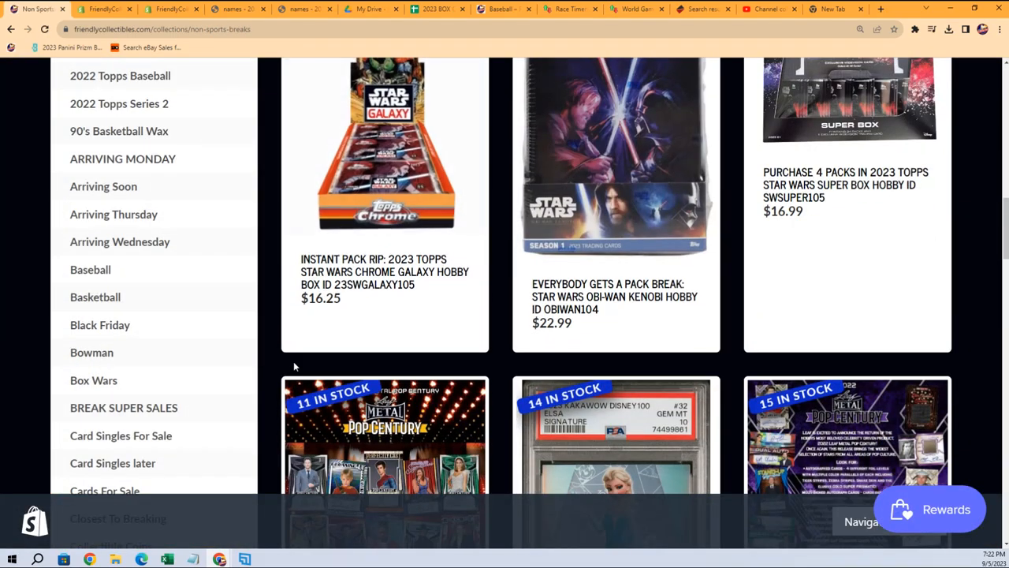
scroll("down", 3)
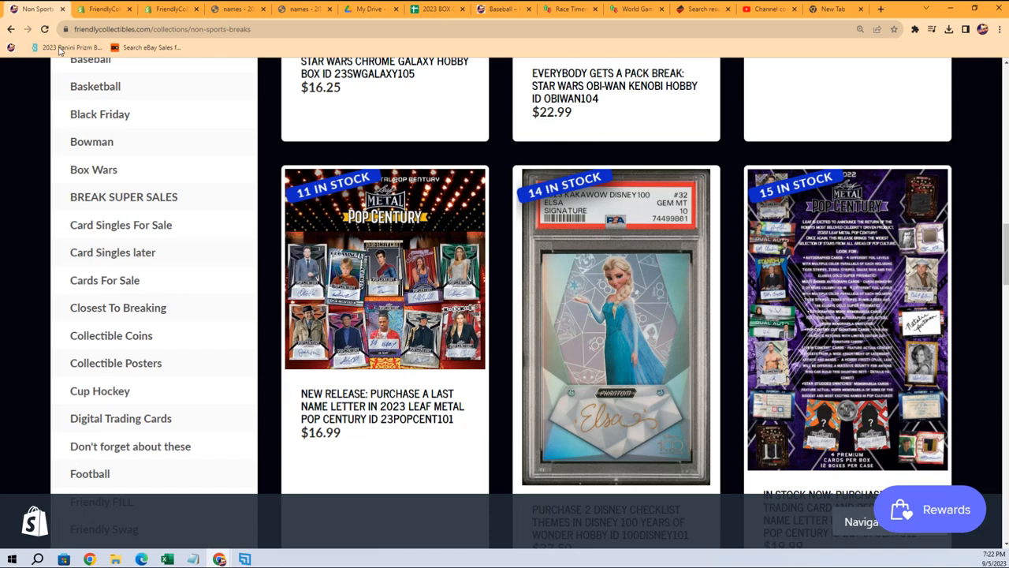
mouse_move(385, 268)
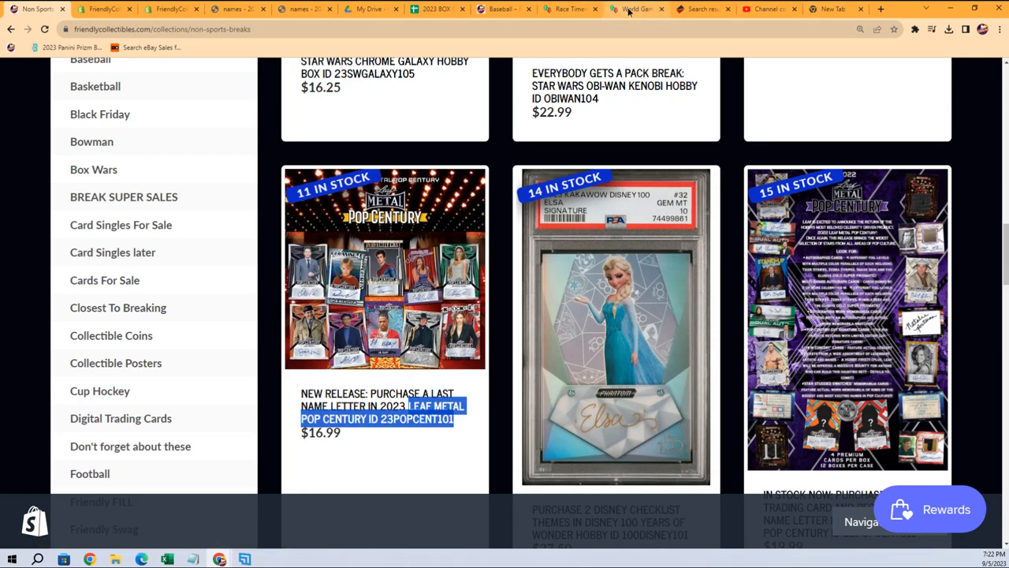
Return to the name race, reshuffle the four runners and show it in Super Fullscreen
left_click(637, 9)
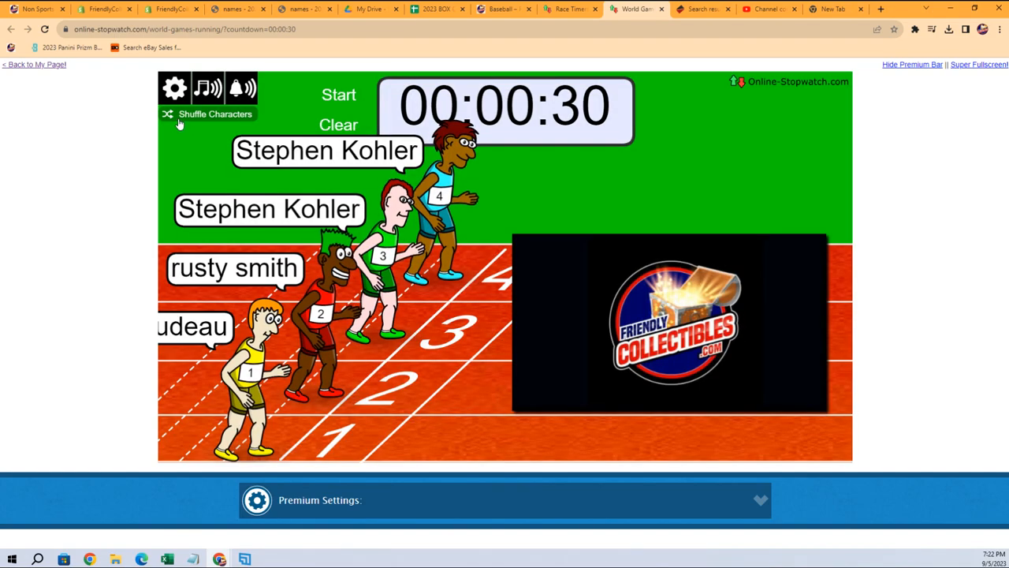
left_click(208, 113)
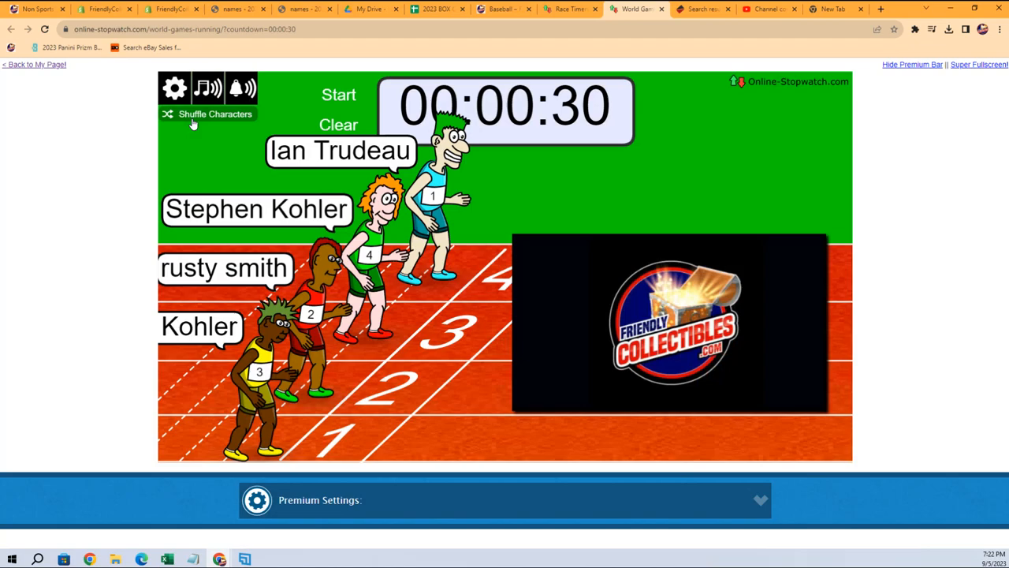
left_click(174, 89)
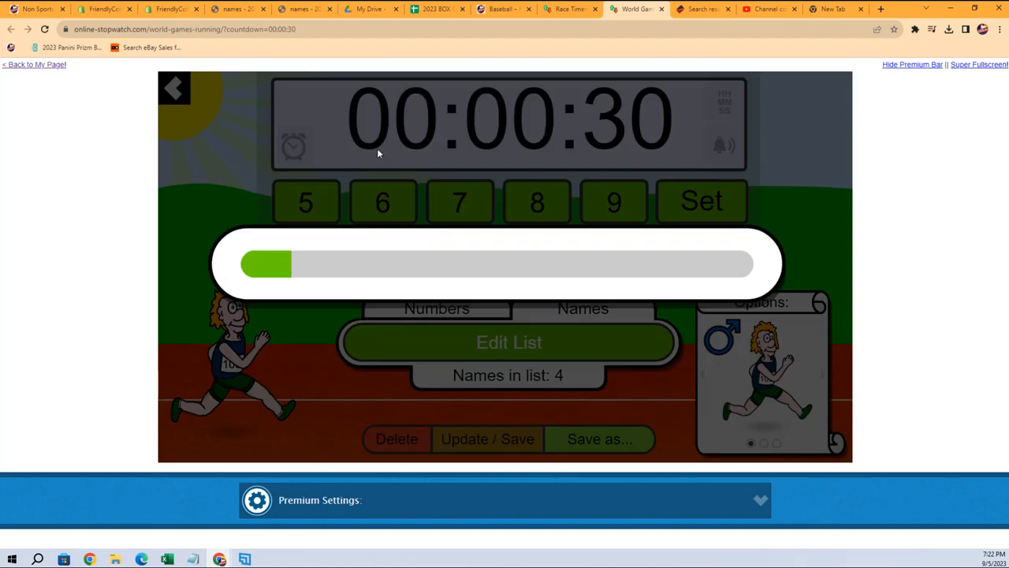
left_click(979, 63)
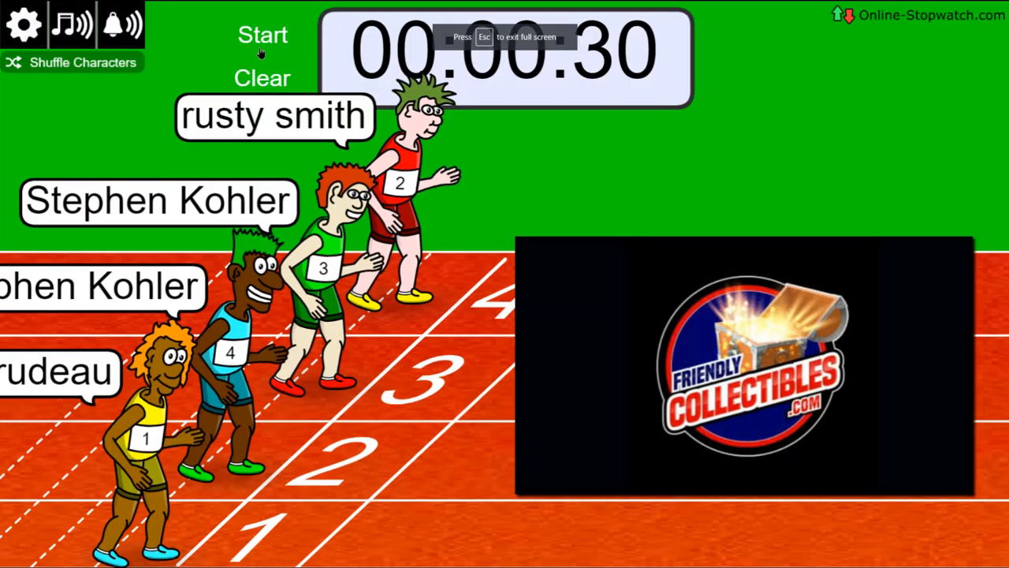
left_click(262, 34)
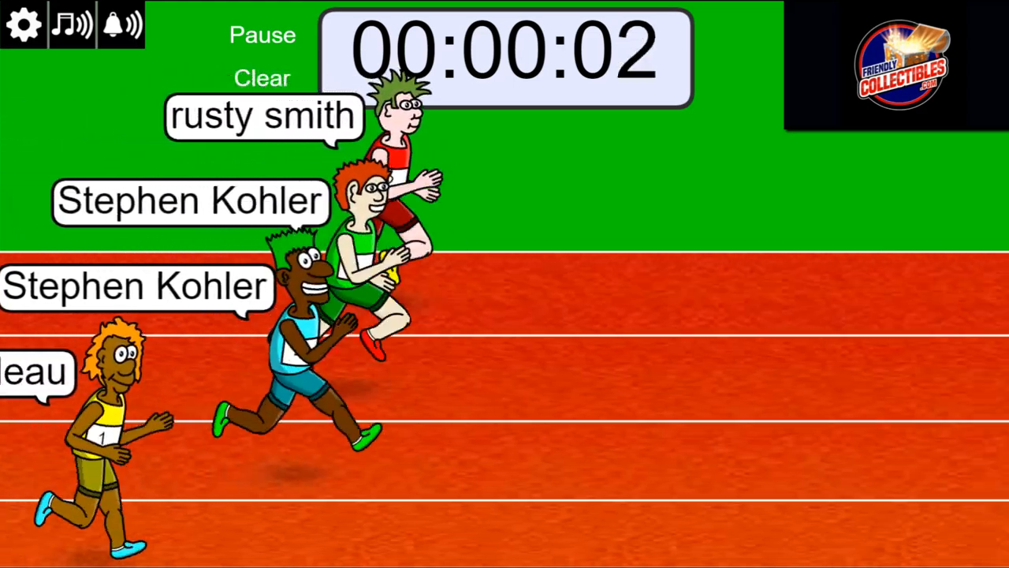
left_click(262, 79)
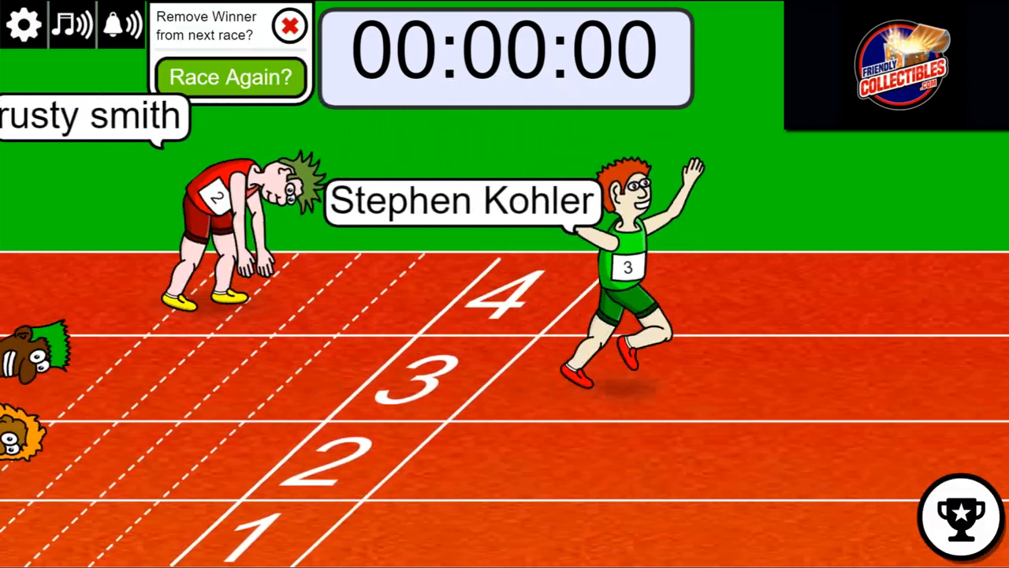
left_click(230, 77)
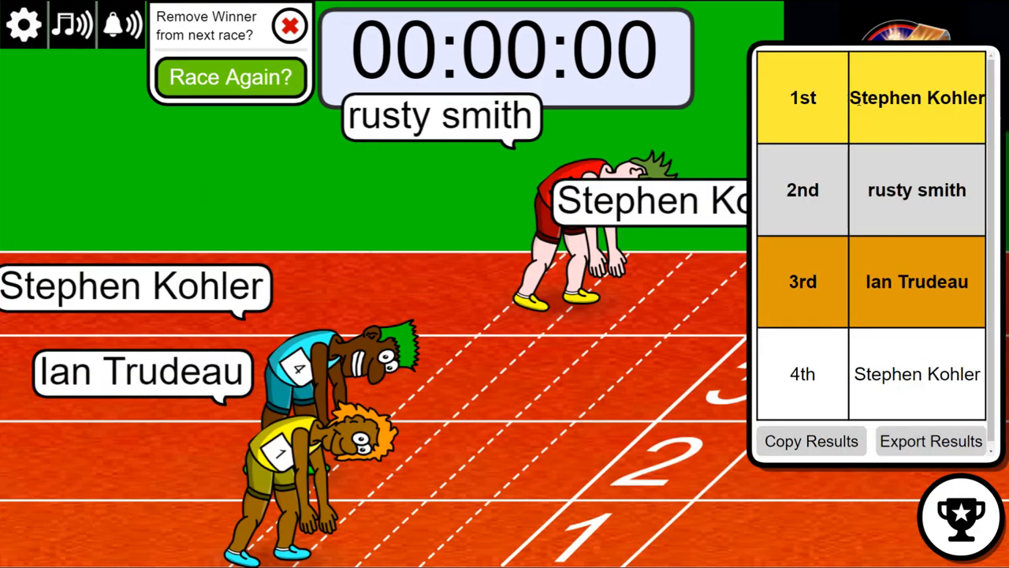
double_click(918, 98)
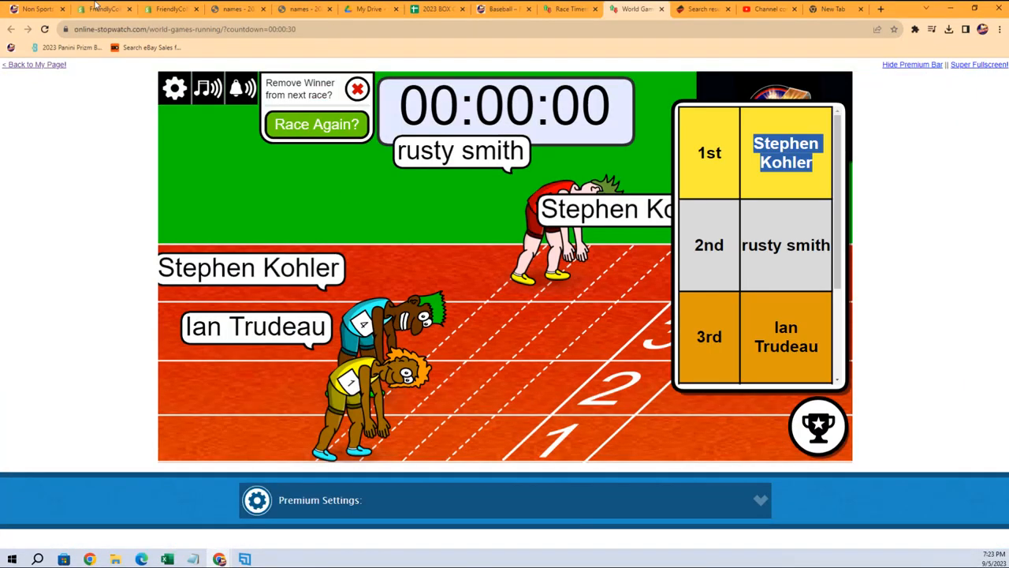
left_click(103, 9)
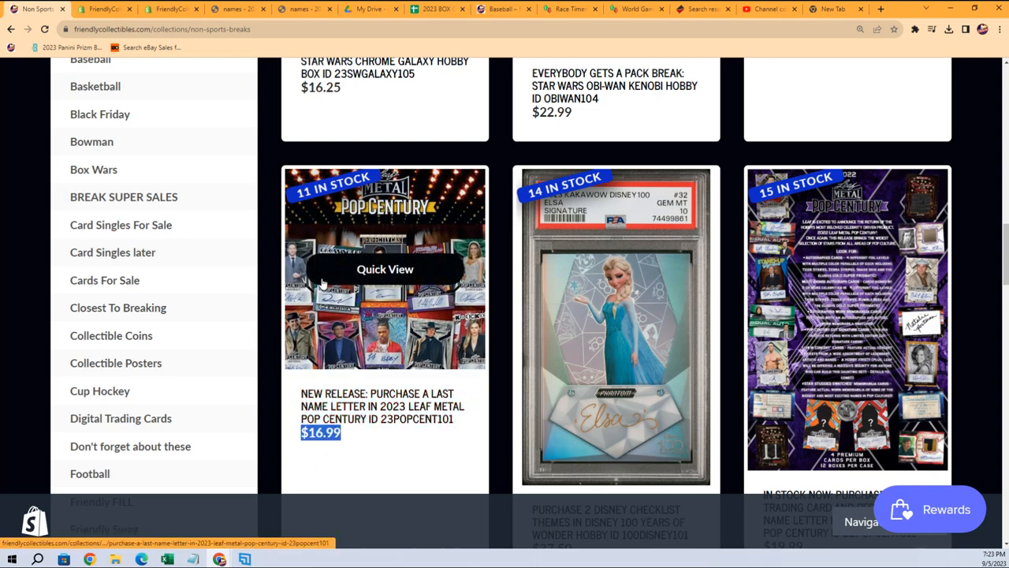
mouse_move(485, 451)
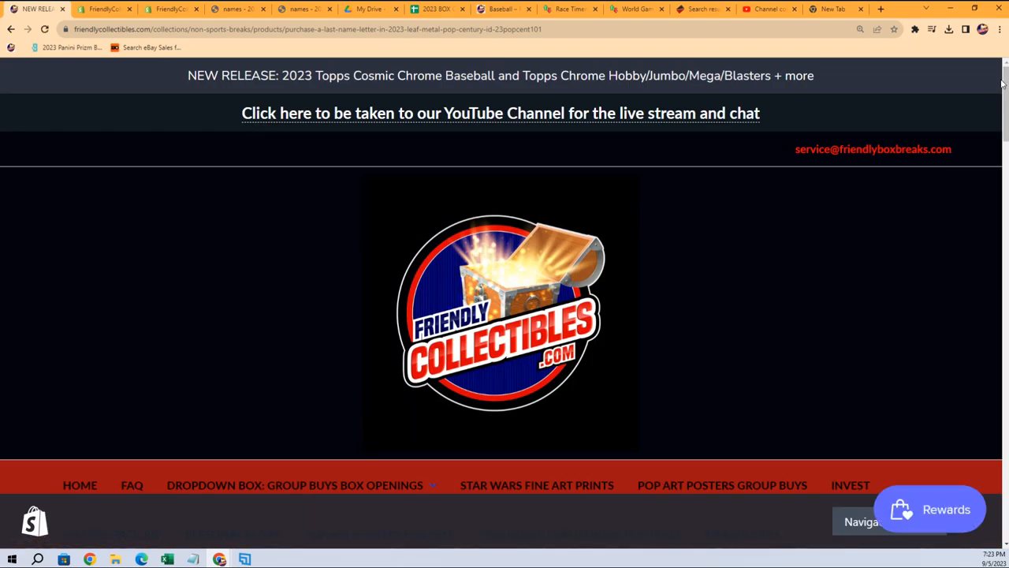
scroll("down", 3)
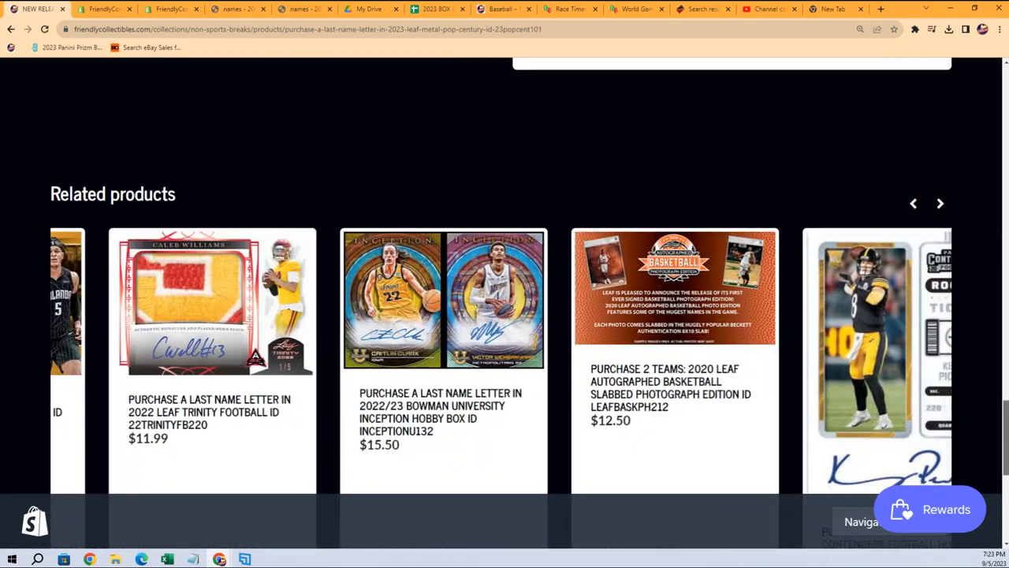
scroll("up", 3)
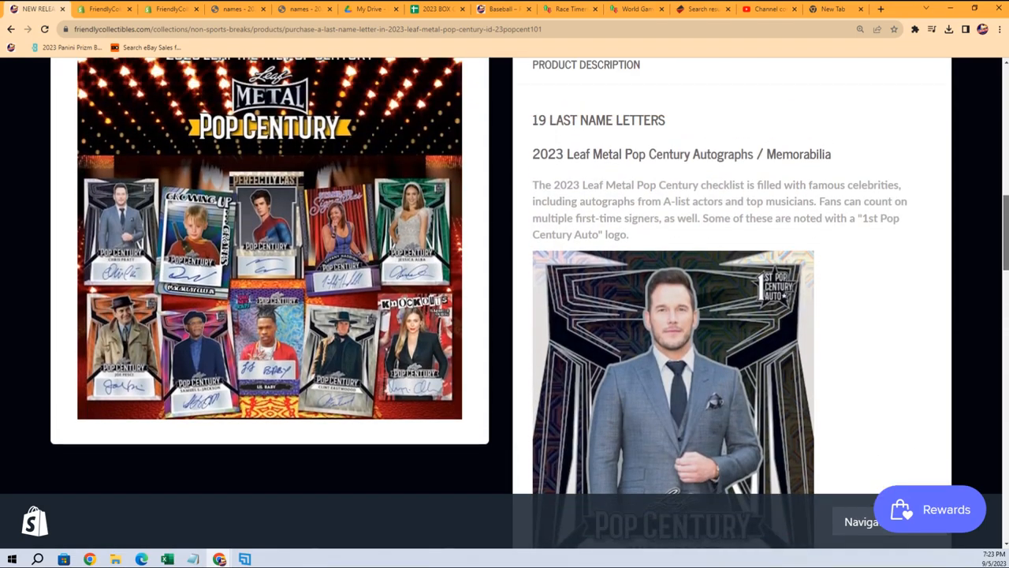
scroll("up", 3)
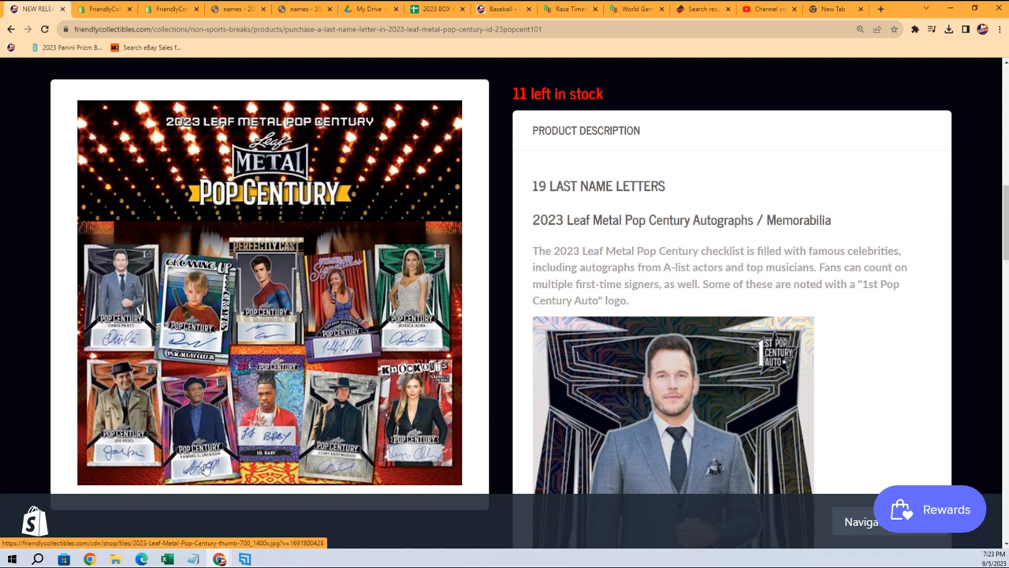
scroll("down", 3)
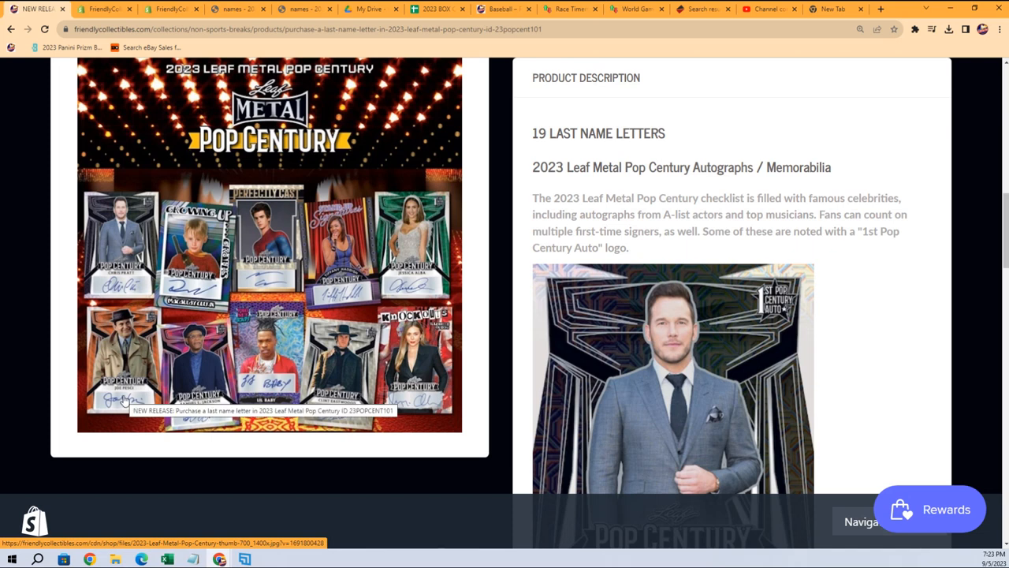
mouse_move(188, 306)
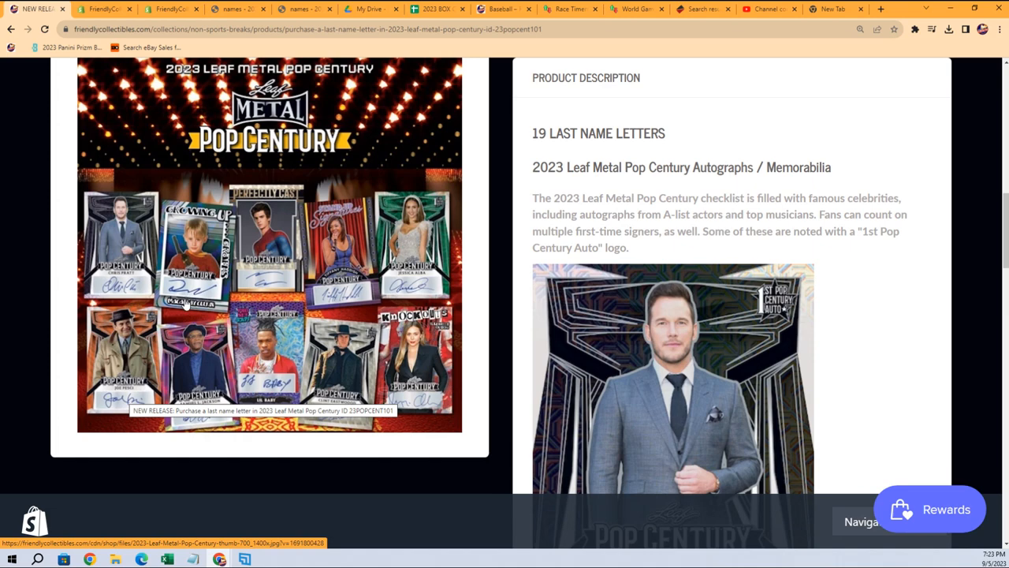
mouse_move(152, 312)
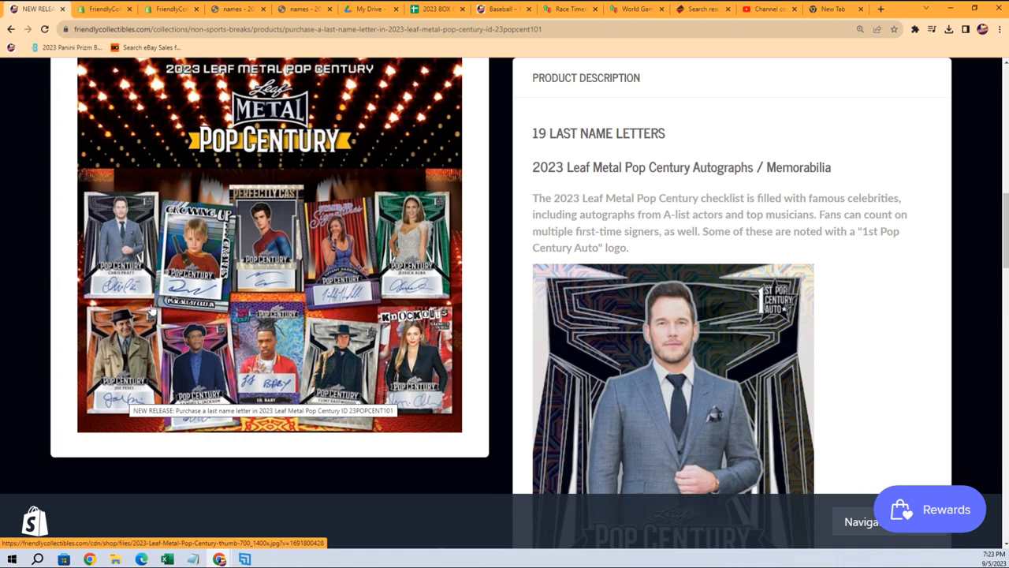
scroll("down", 3)
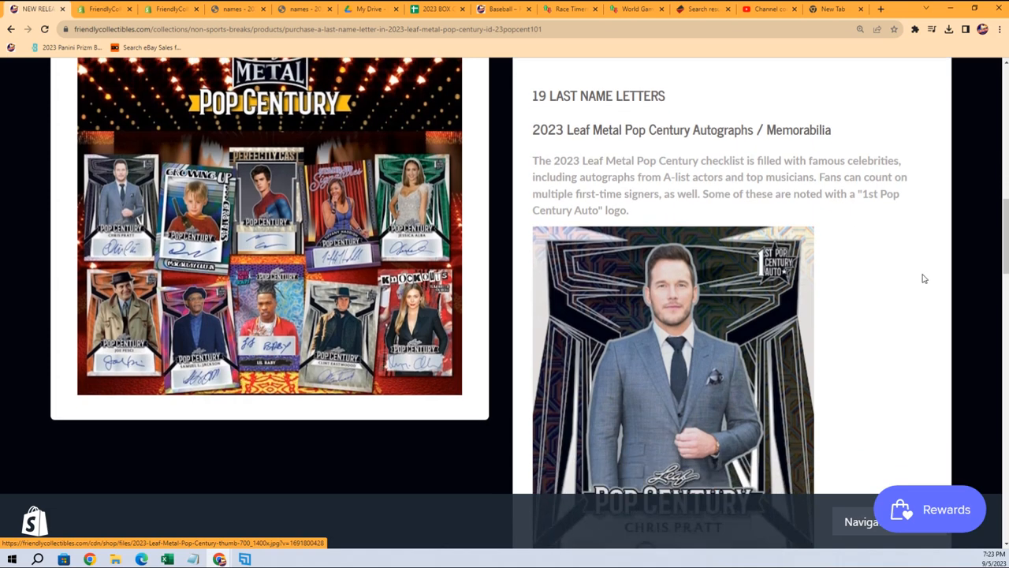
scroll("down", 3)
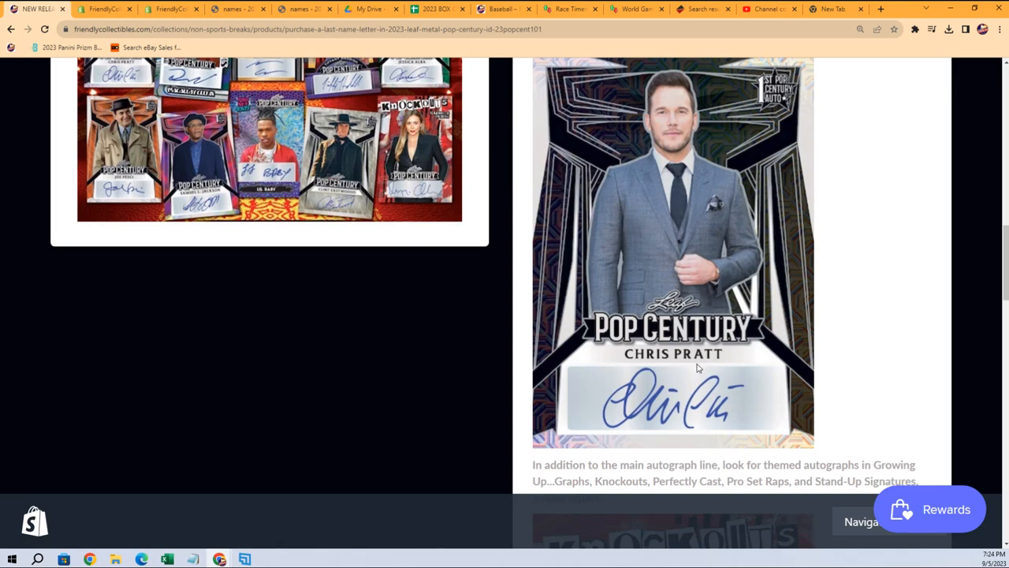
scroll("up", 3)
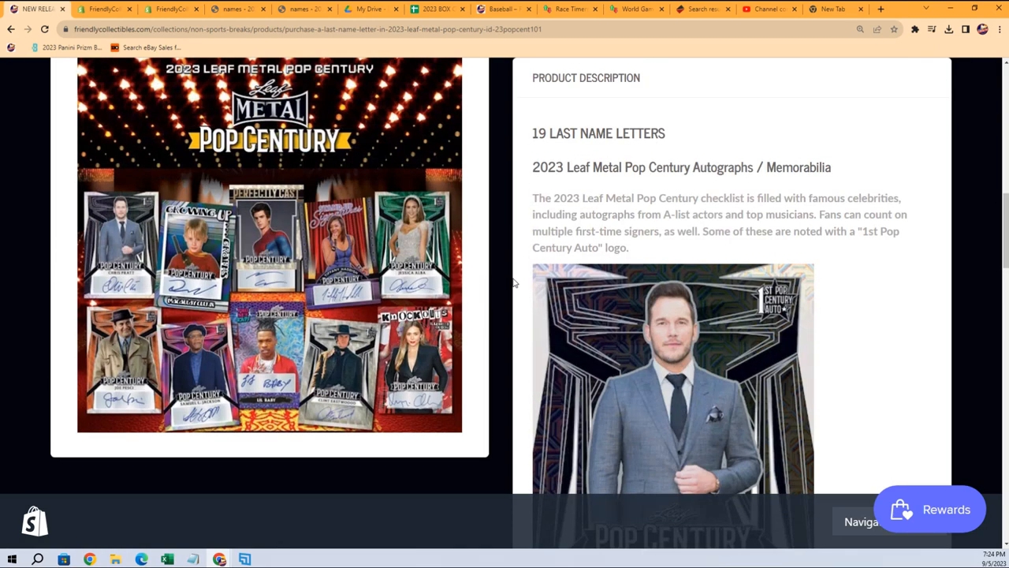